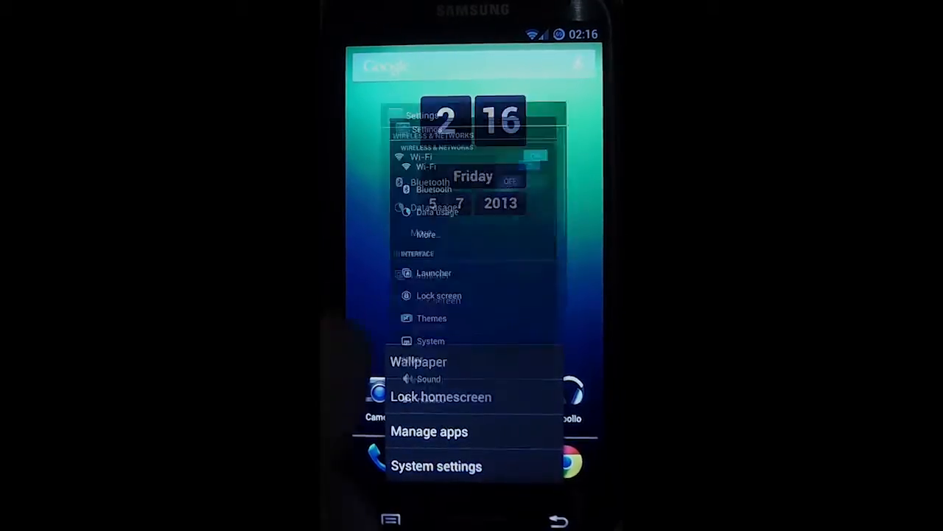
Go from System settings into the Developer options screen
click(436, 466)
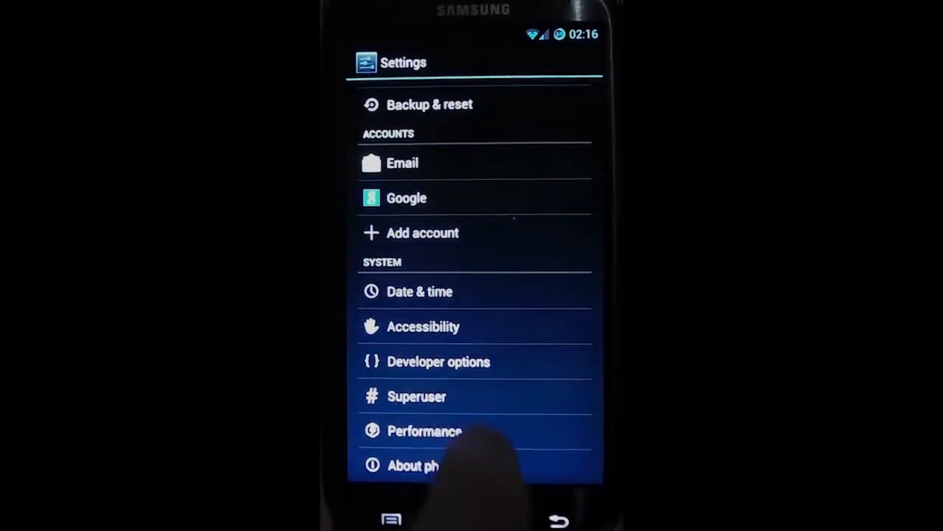
click(439, 361)
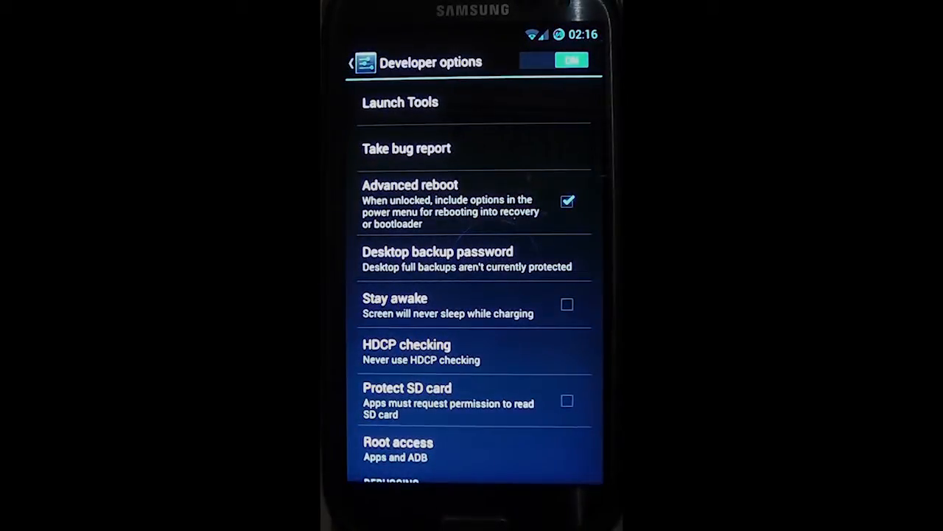
Scroll Developer options down to the Drawing section showing Show GPU overdraw ticked
scroll(down, 3)
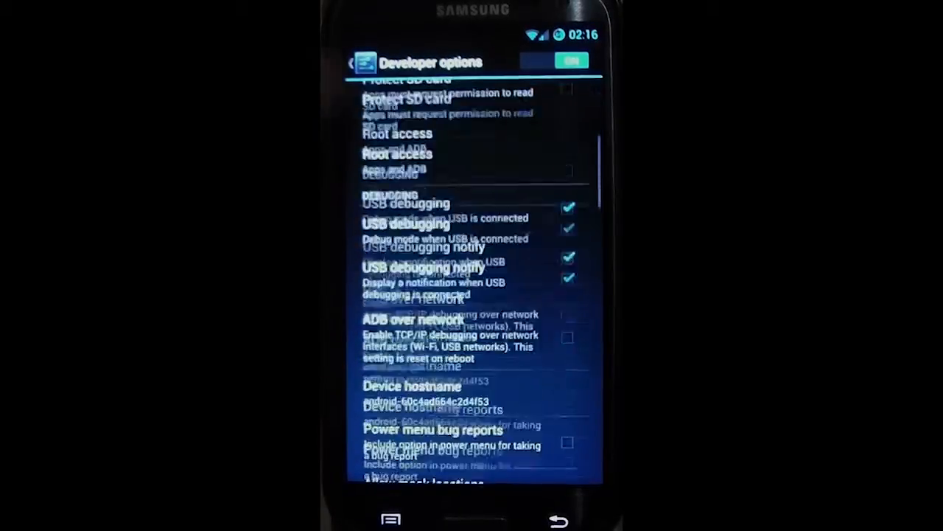
scroll(down, 3)
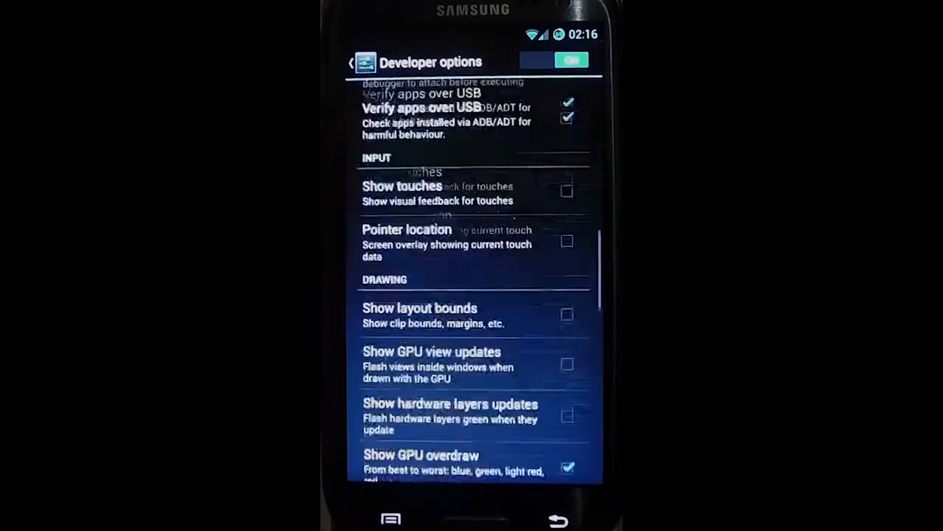
scroll(down, 3)
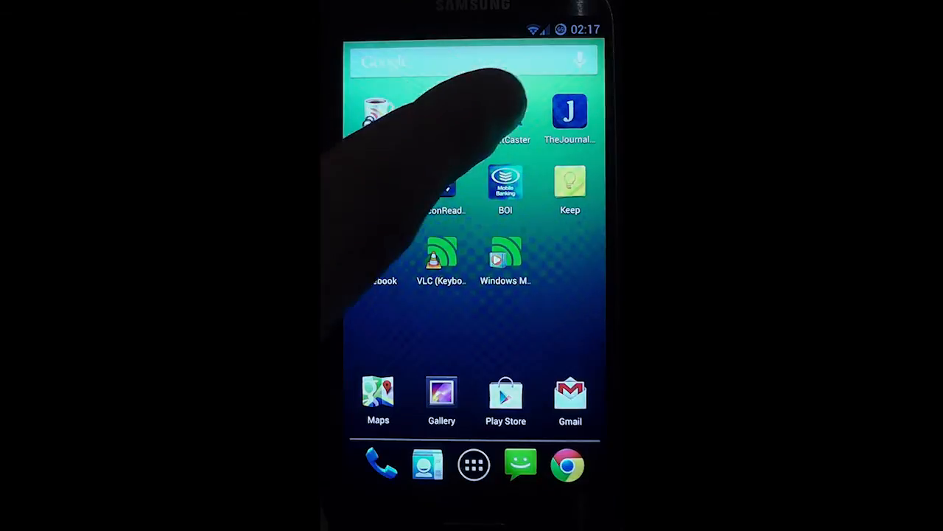
Launch TweetCaster and scroll its timeline under the overdraw colour overlay
click(505, 118)
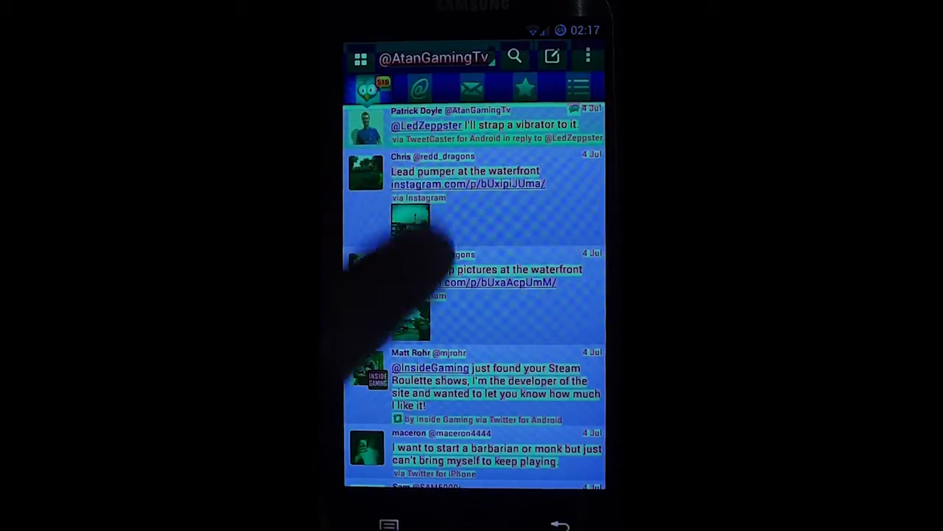
scroll(down, 3)
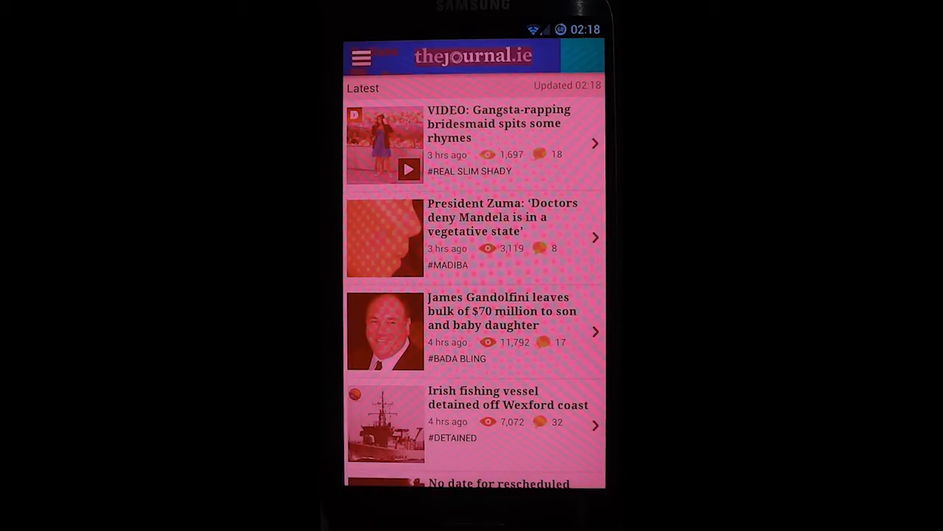
Show and hide TheJournal.ie's Sections menu, then scroll the Latest feed
click(363, 56)
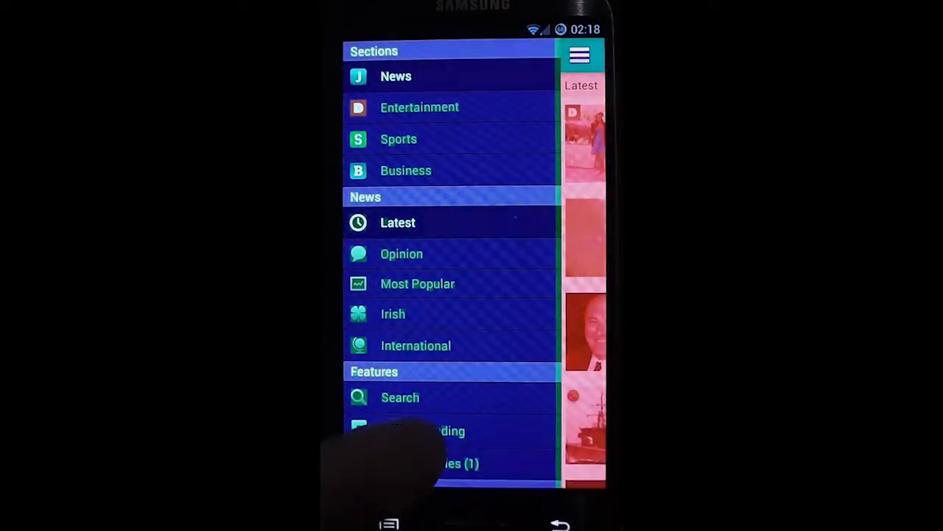
scroll(up, 3)
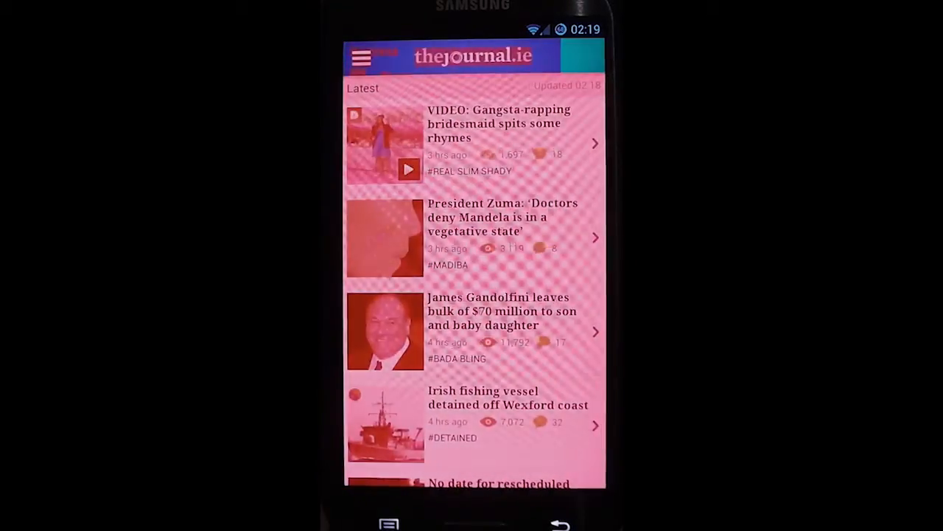
click(362, 56)
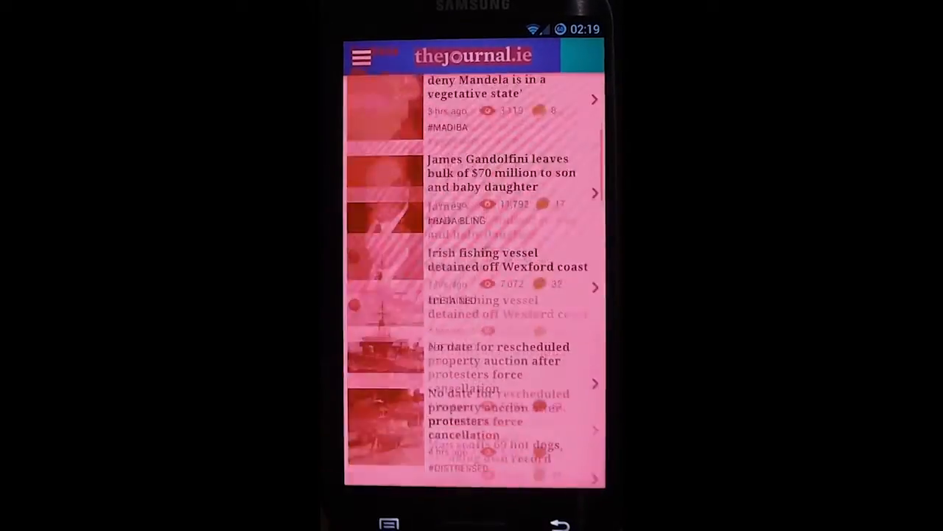
scroll(down, 3)
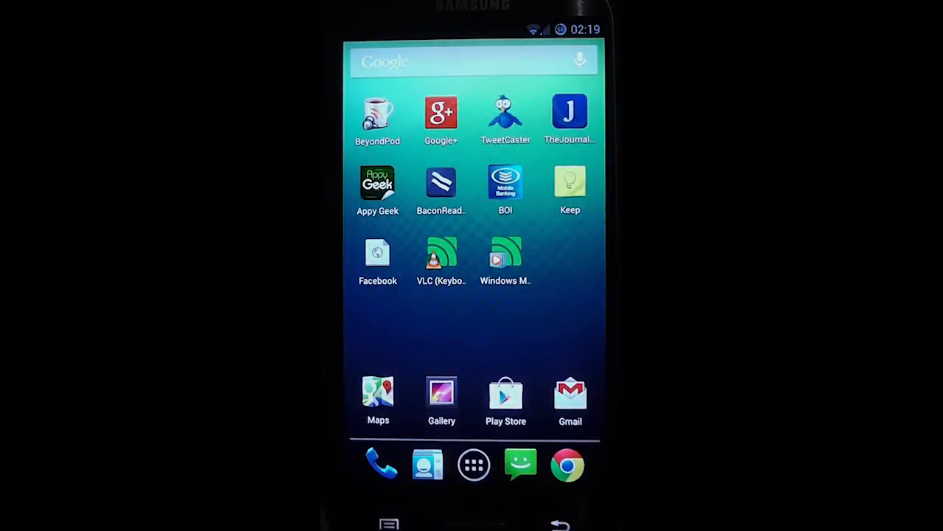
Launch Google+ and scroll through the All stream posts, then swipe back to the main home page
click(441, 115)
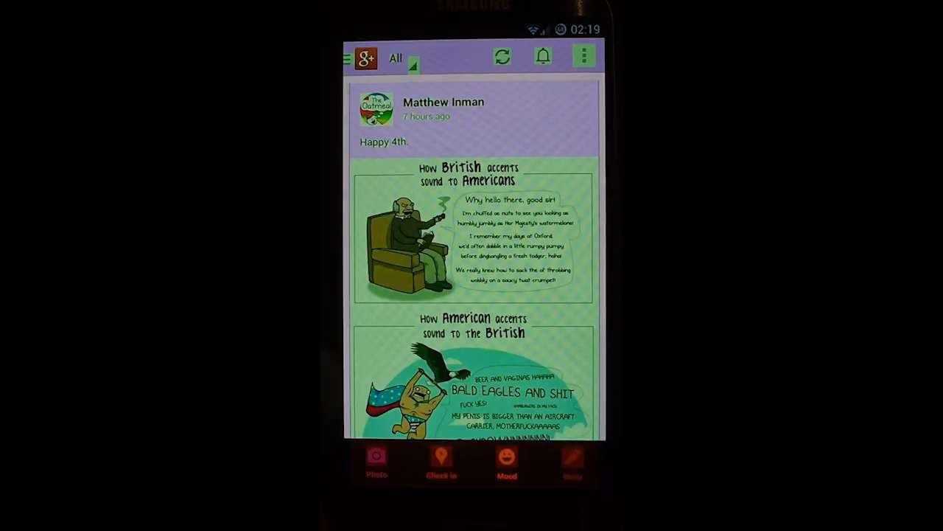
scroll(down, 3)
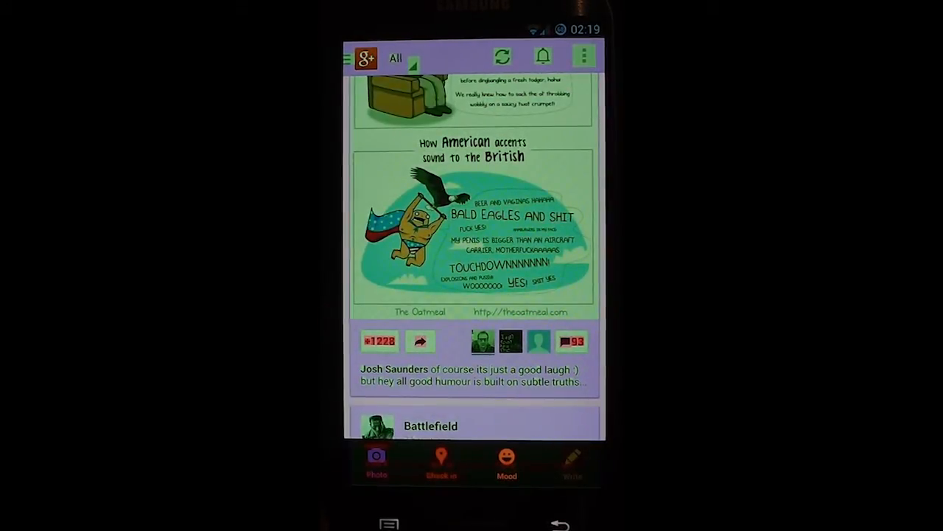
scroll(down, 3)
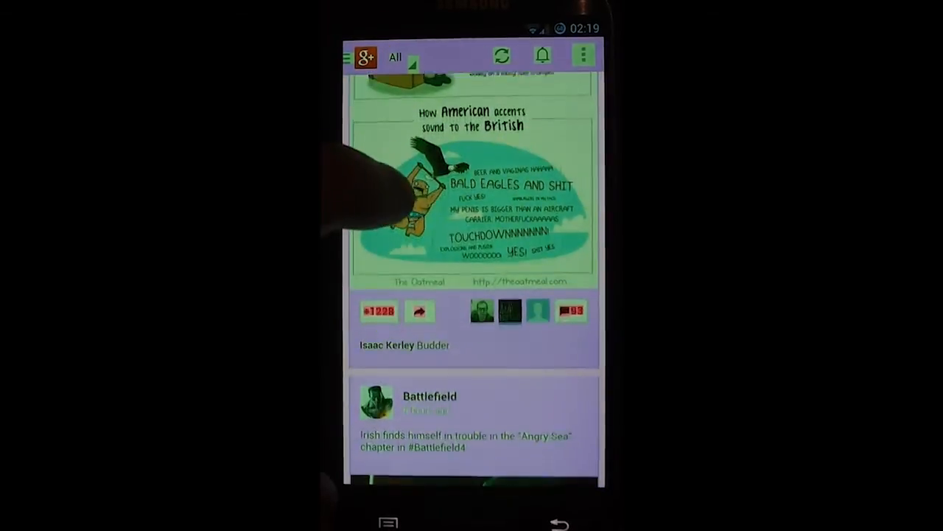
scroll(down, 3)
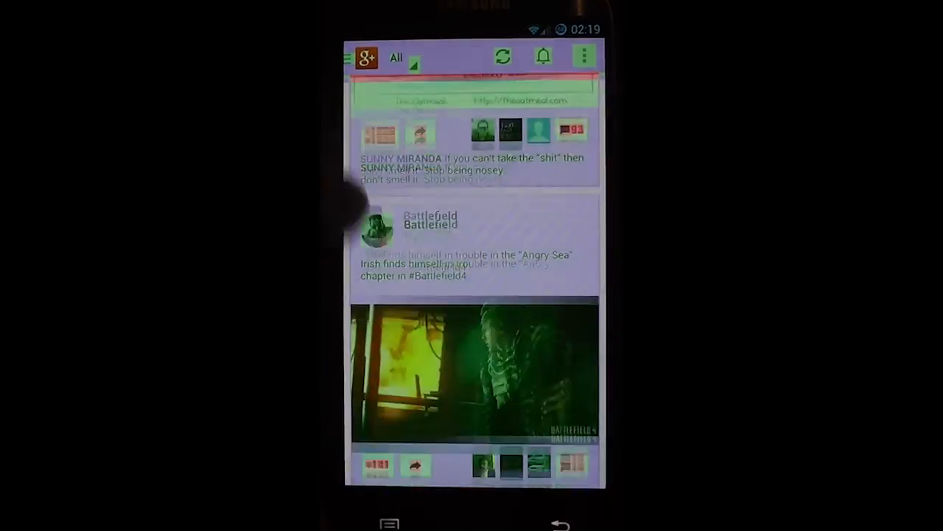
scroll(down, 3)
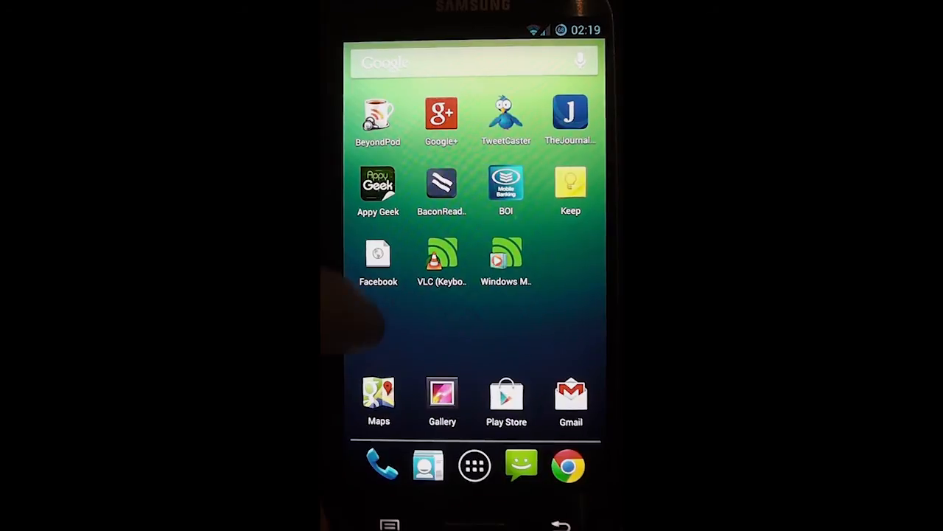
scroll(left, 3)
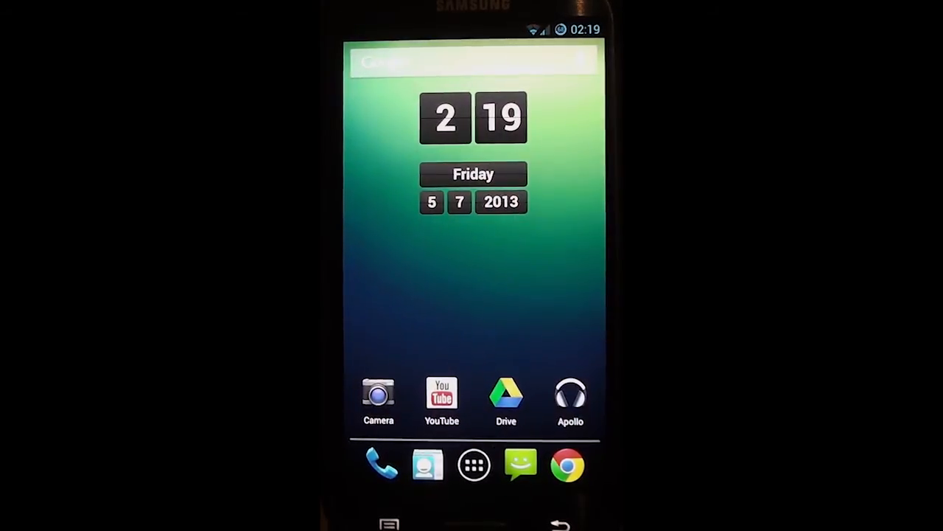